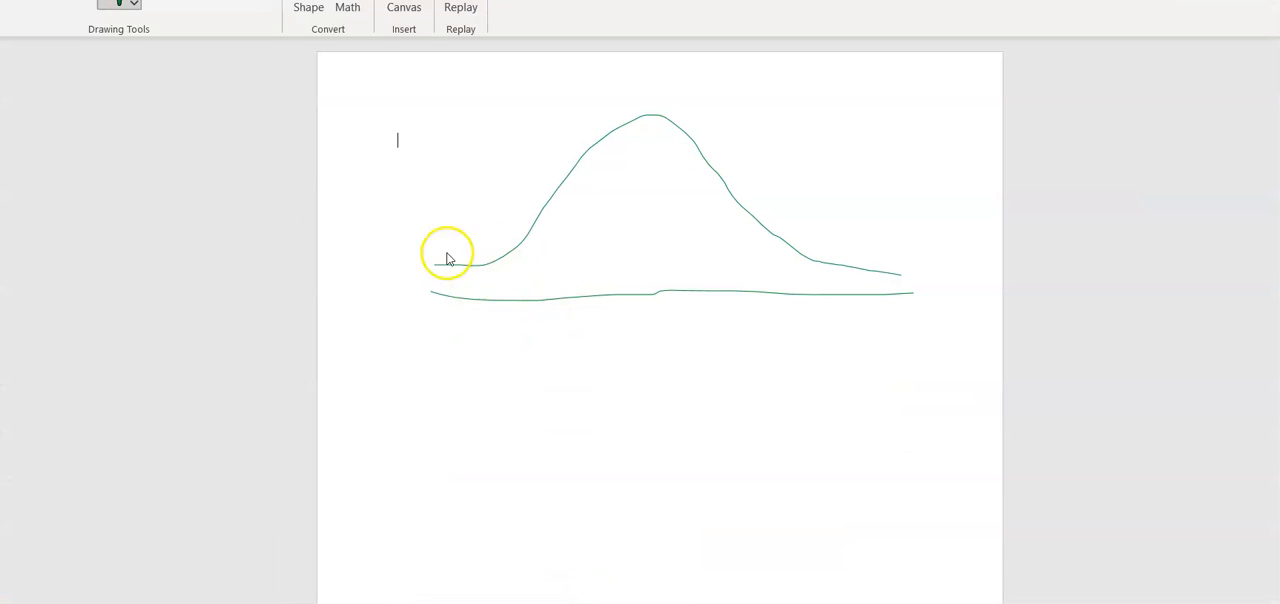
# Sketch the left-tail cutoff line on the bell curve and label the tail area .05
pyautogui.moveTo(490, 250); pyautogui.dragTo(490, 304)
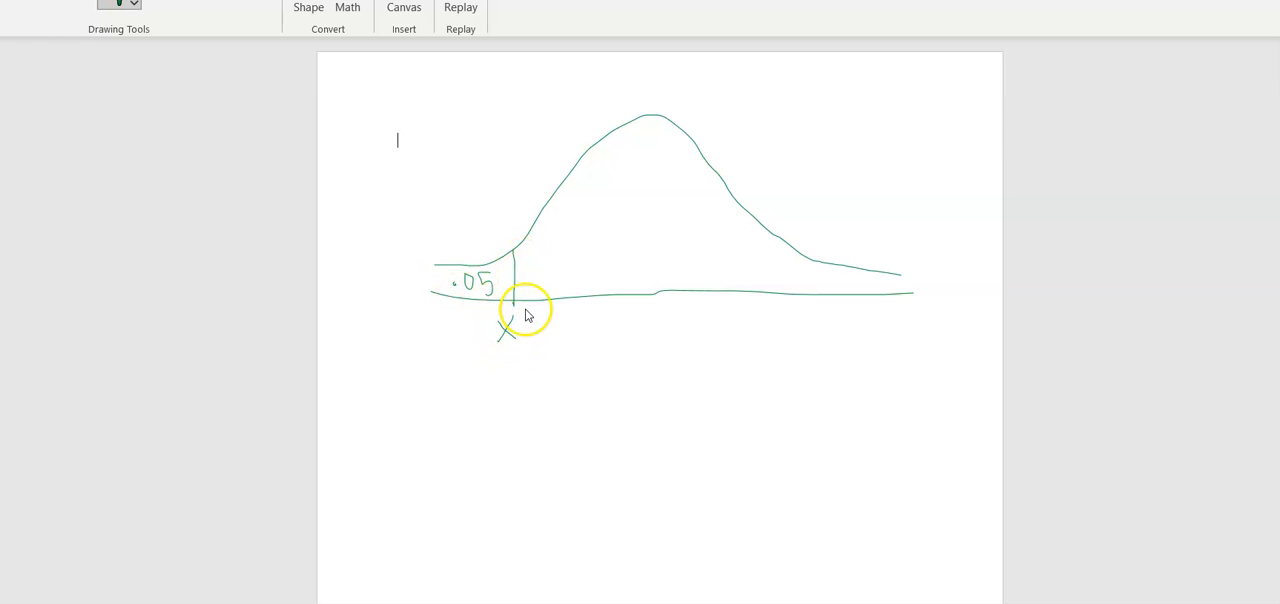
pyautogui.moveTo(552, 392)
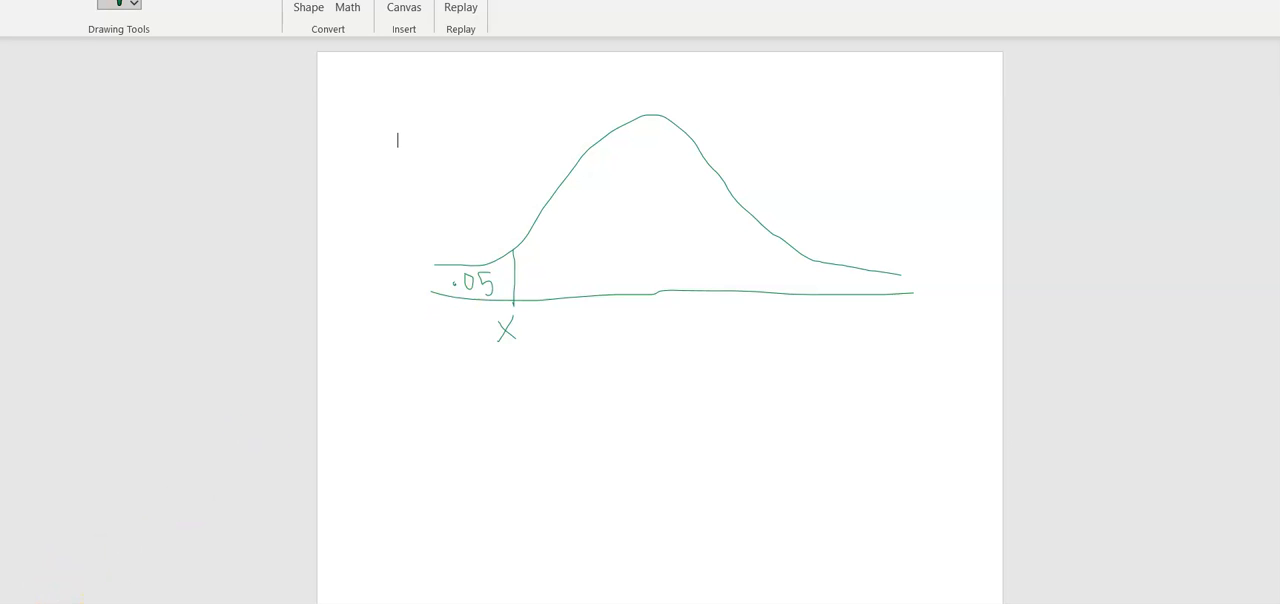
pyautogui.moveTo(366, 450)
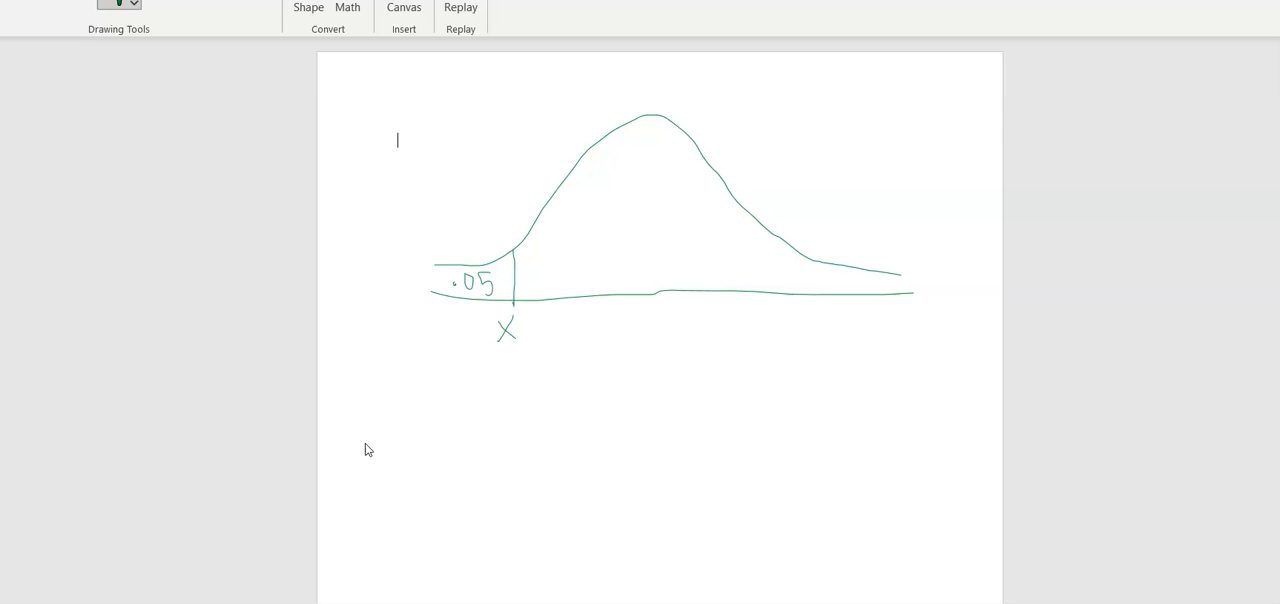
pyautogui.moveTo(64, 588)
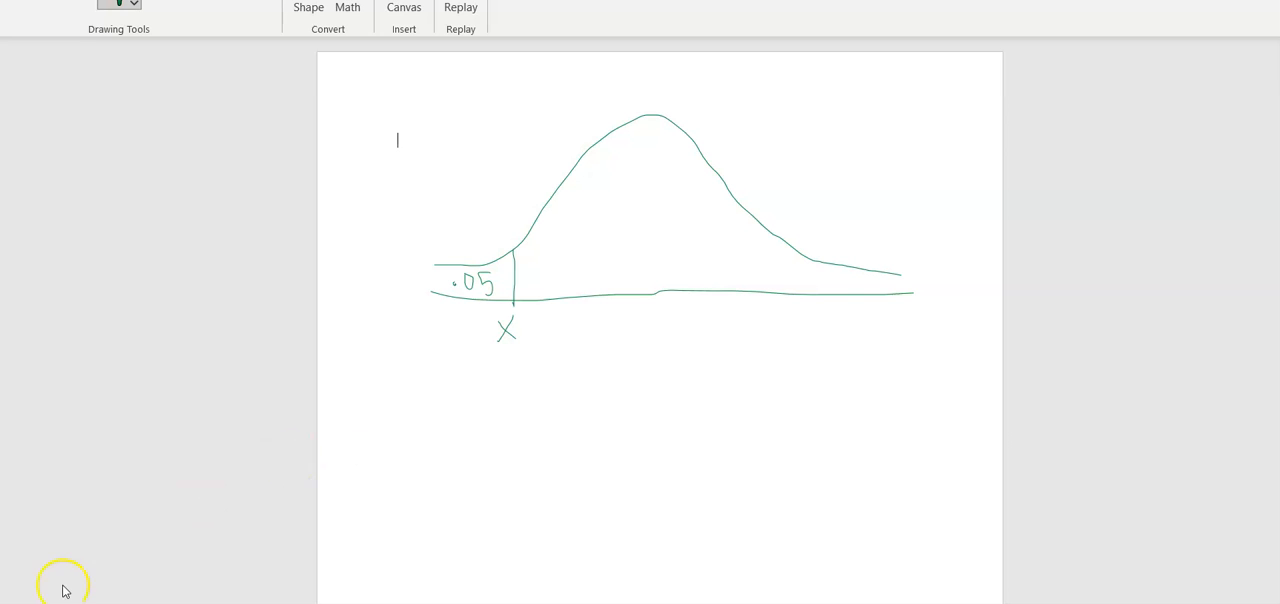
# Bring up the Normal distribution calculator from Stat > Calculators
pyautogui.click(272, 60)
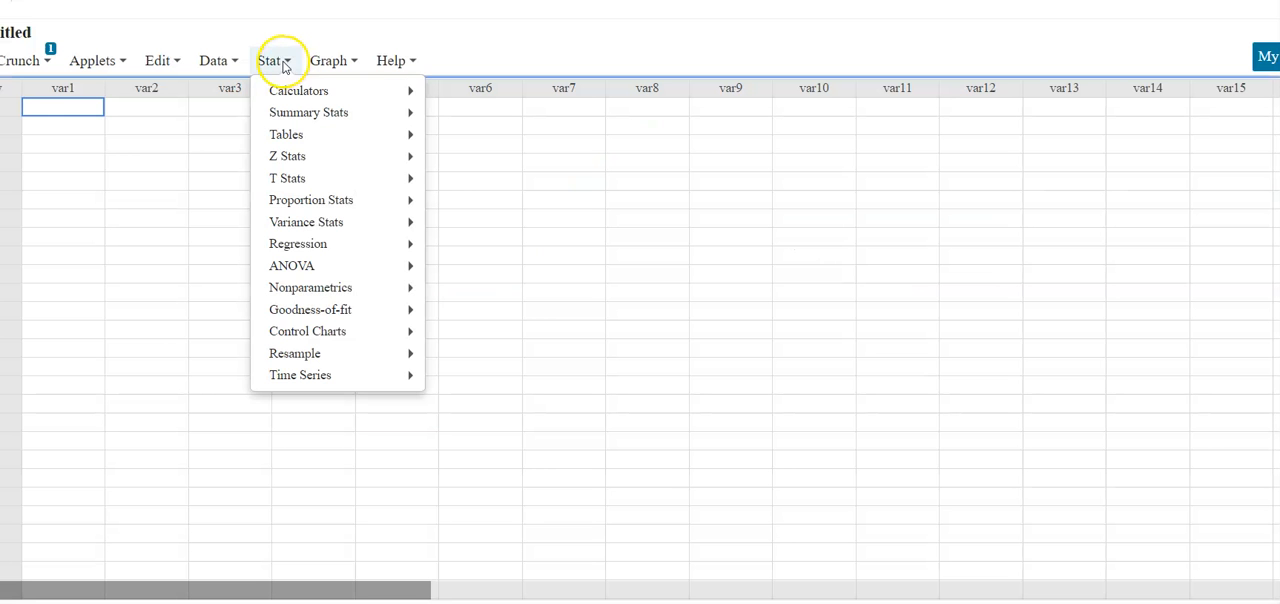
pyautogui.moveTo(298, 92)
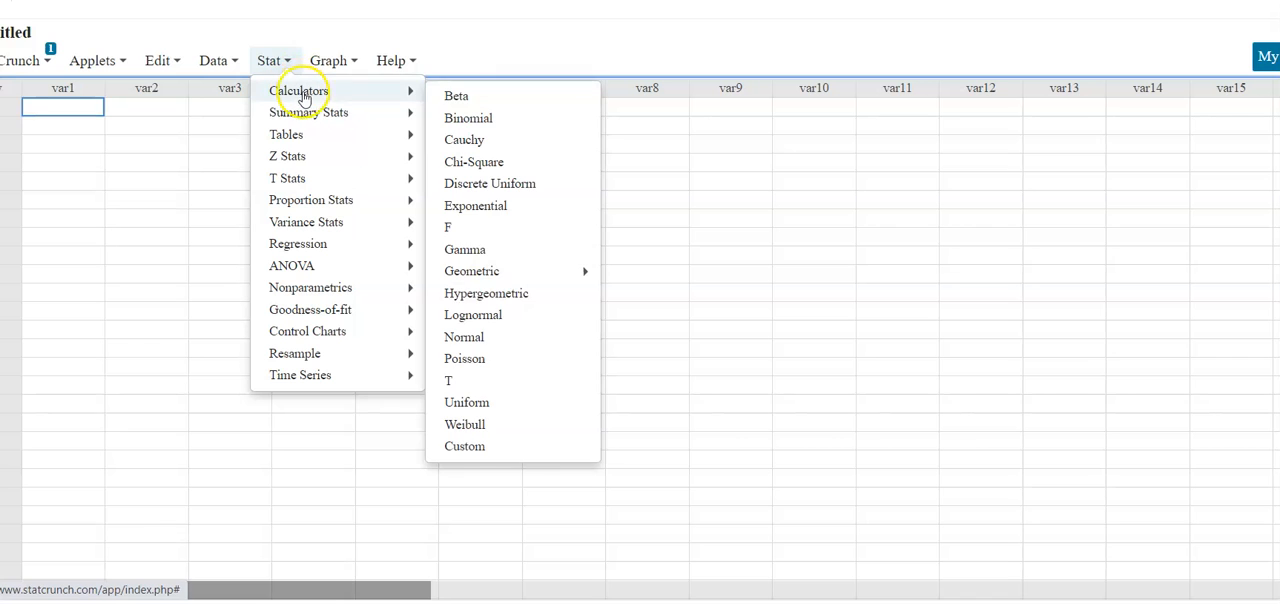
pyautogui.moveTo(464, 336)
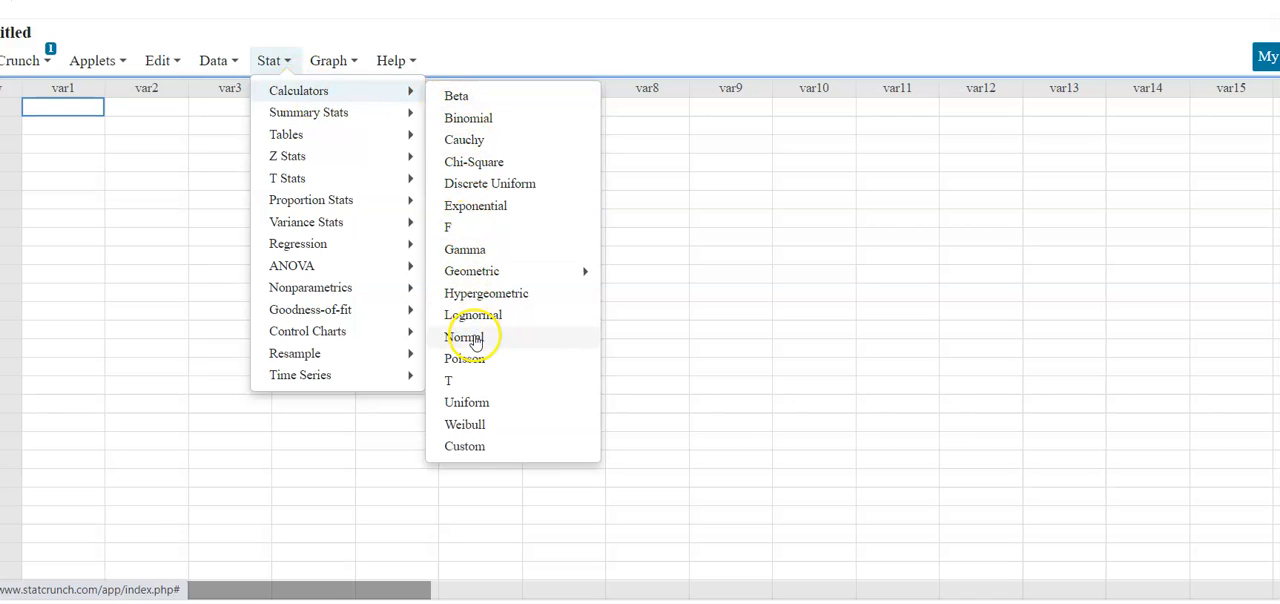
pyautogui.click(470, 336)
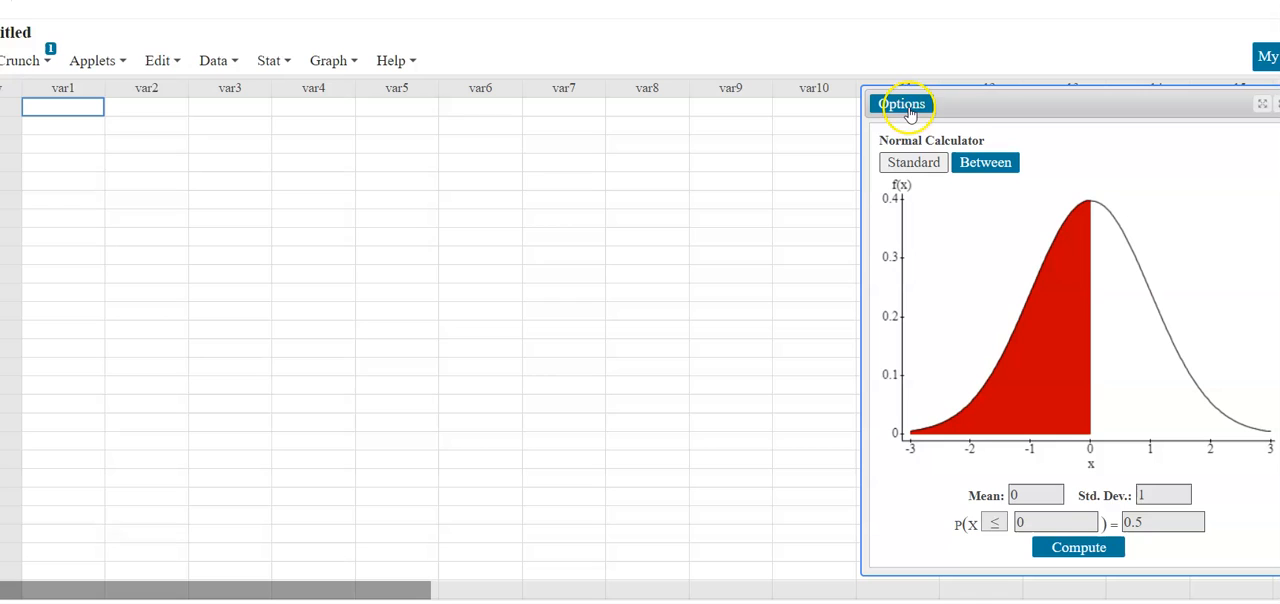
# Enter mean 110 and standard deviation 25 with the ≤ left-tail direction for probability .05
pyautogui.click(1036, 496)
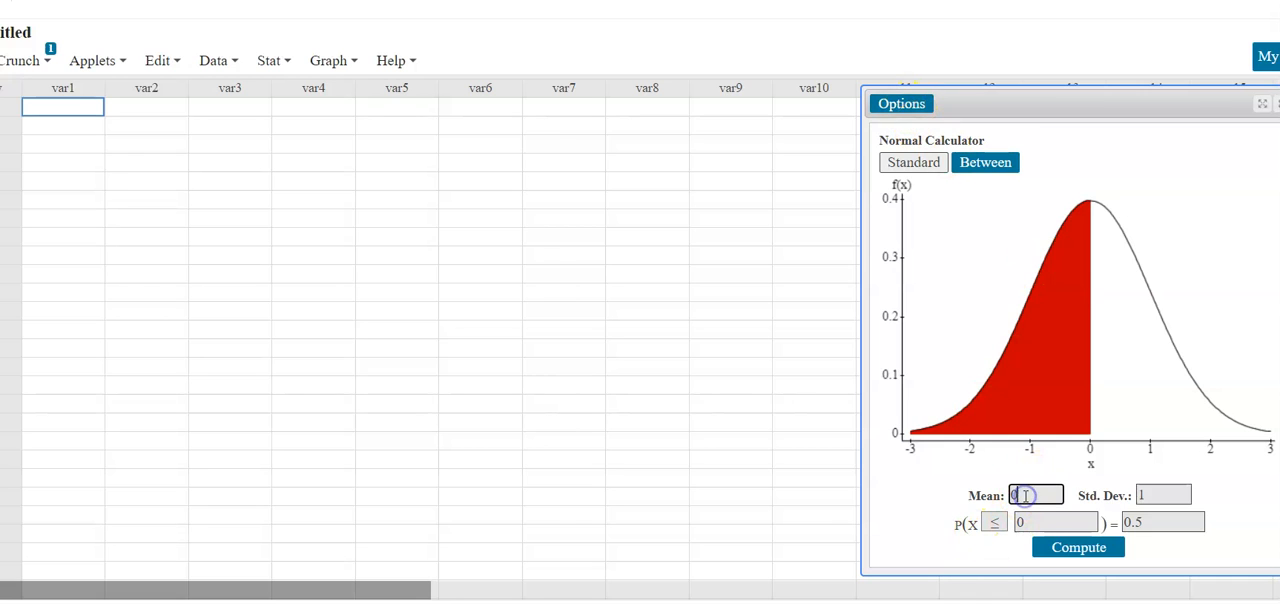
pyautogui.write('110')
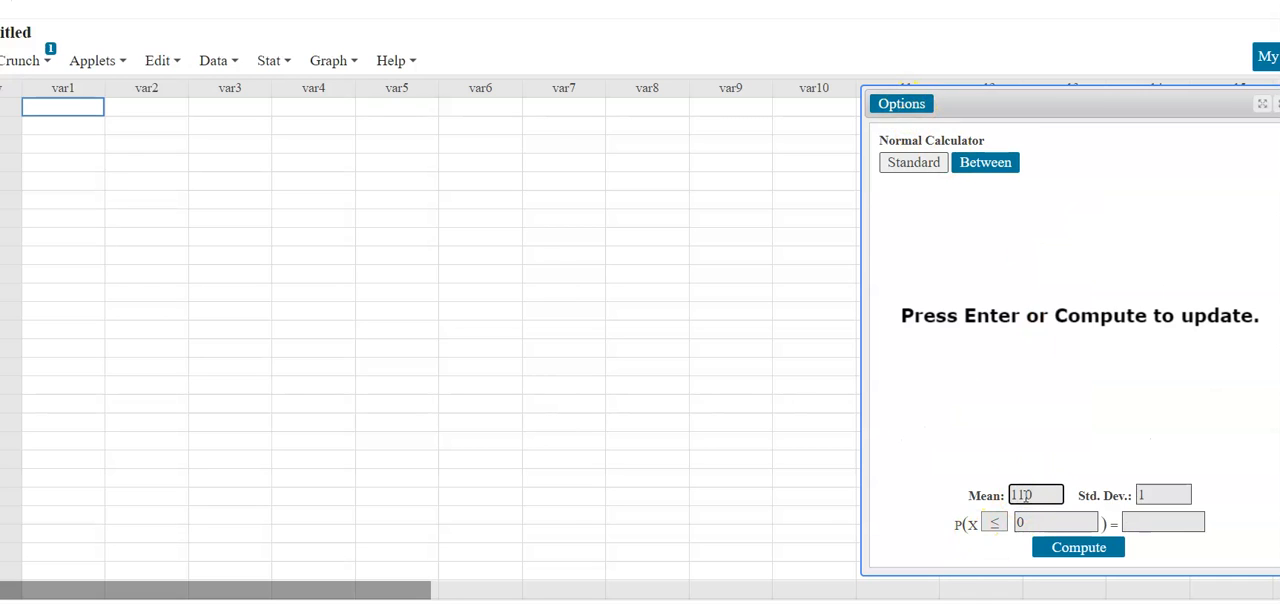
pyautogui.click(1164, 492)
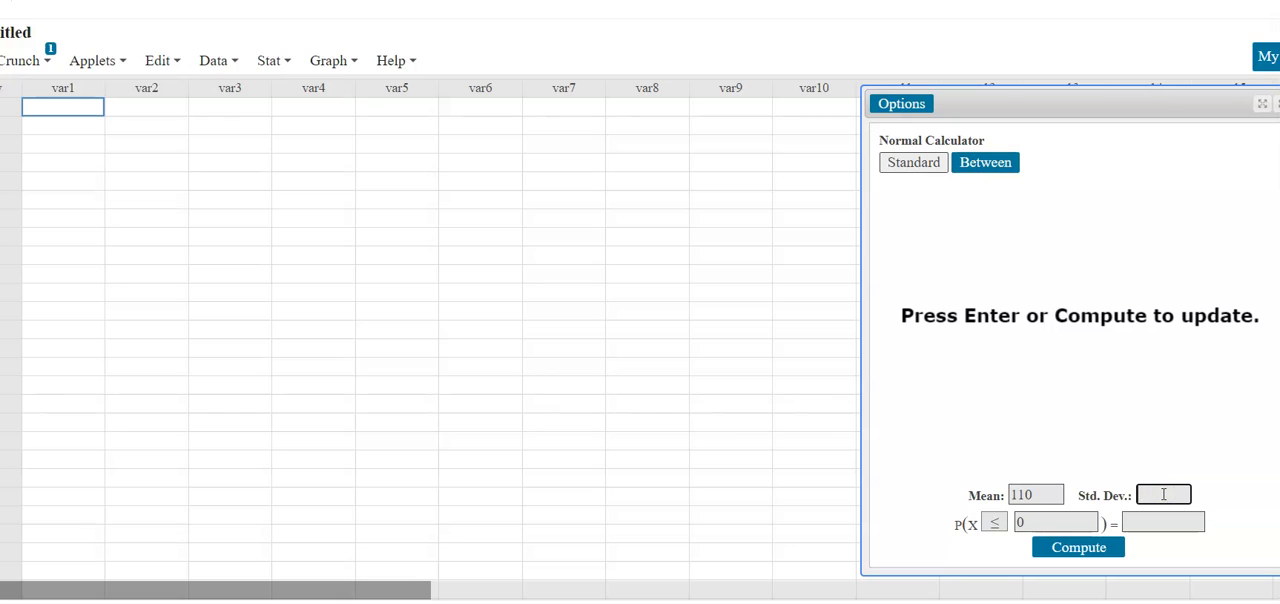
pyautogui.write('25')
pyautogui.click(1162, 522)
pyautogui.write('.05')
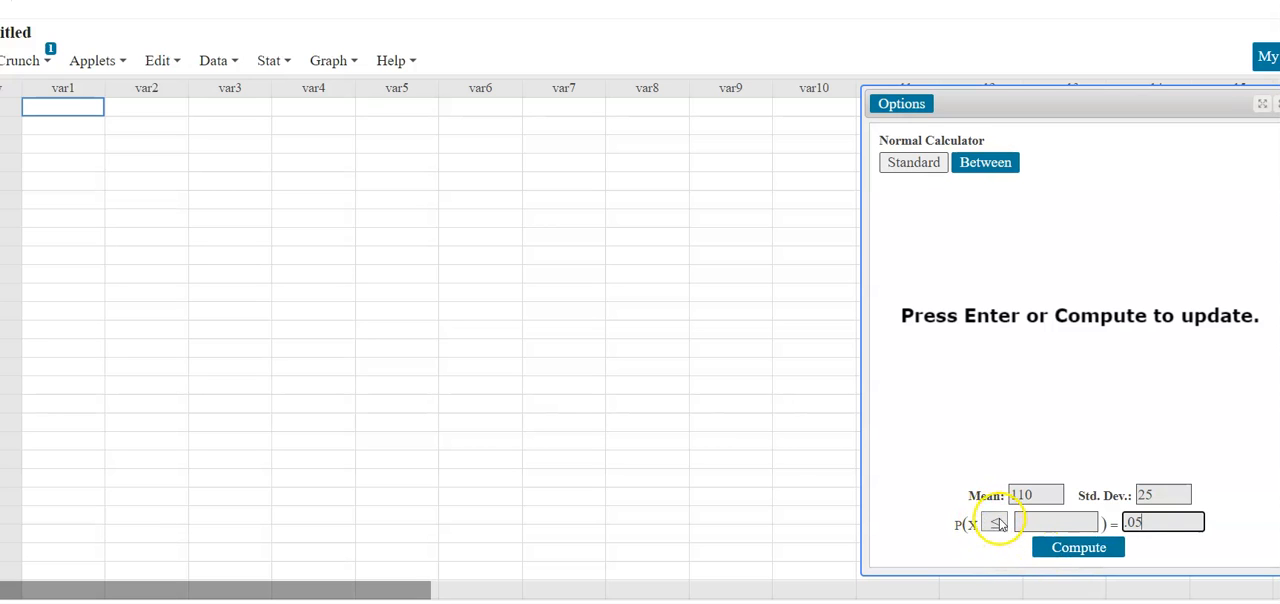
pyautogui.click(1078, 548)
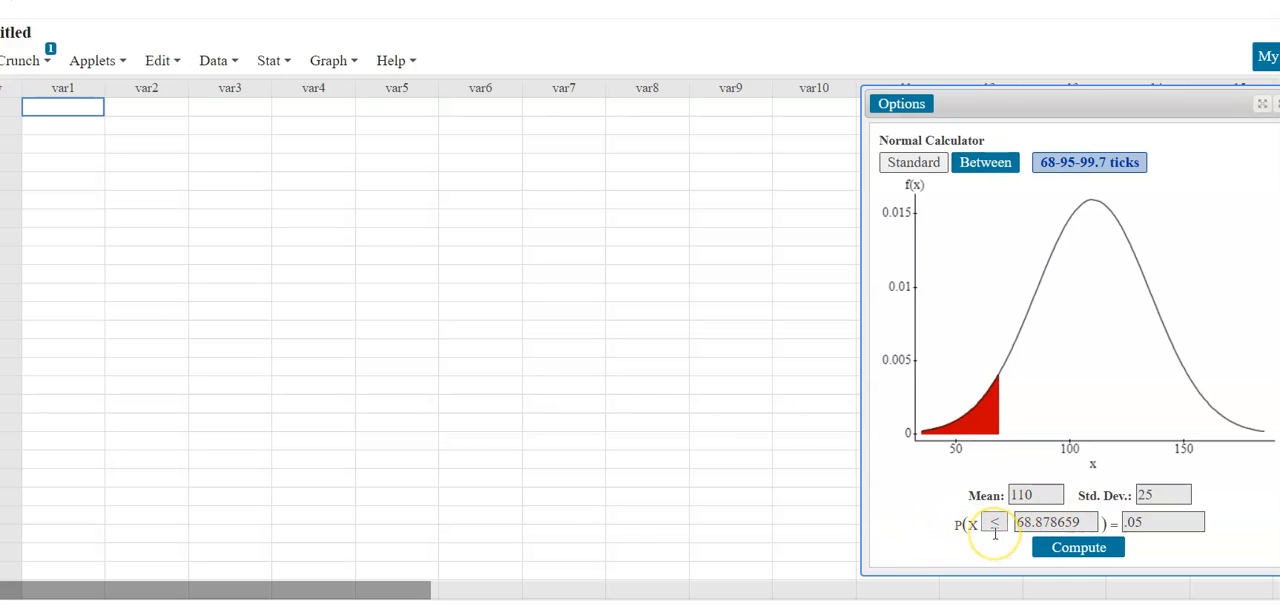
pyautogui.moveTo(832, 502)
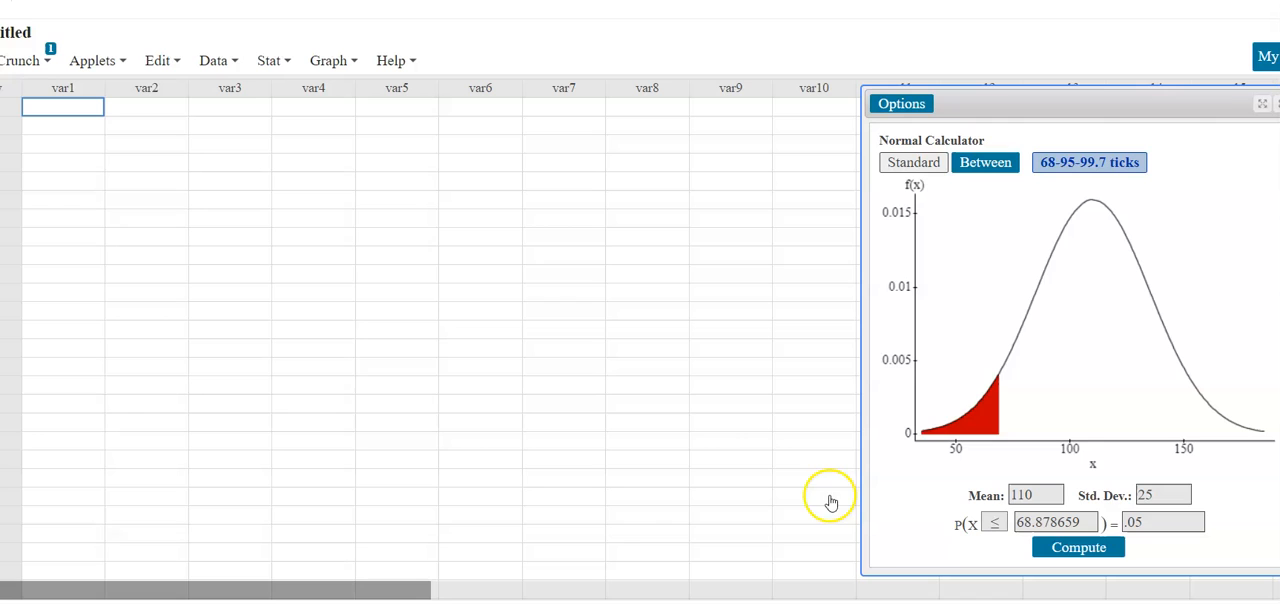
pyautogui.moveTo(1002, 252)
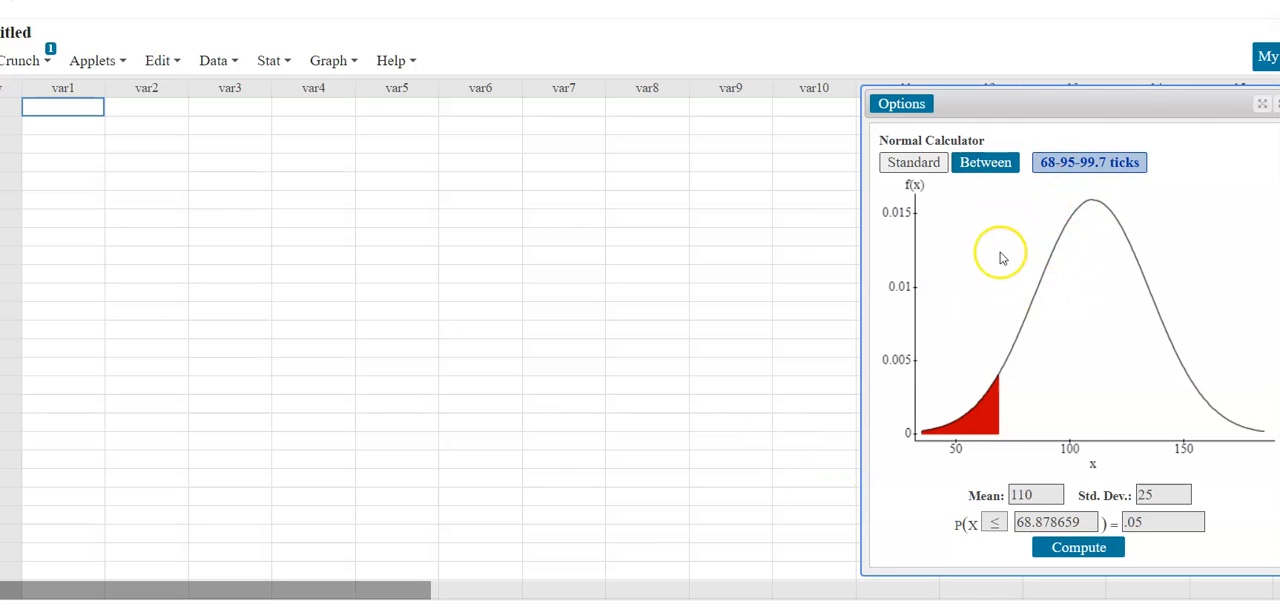
pyautogui.moveTo(252, 454)
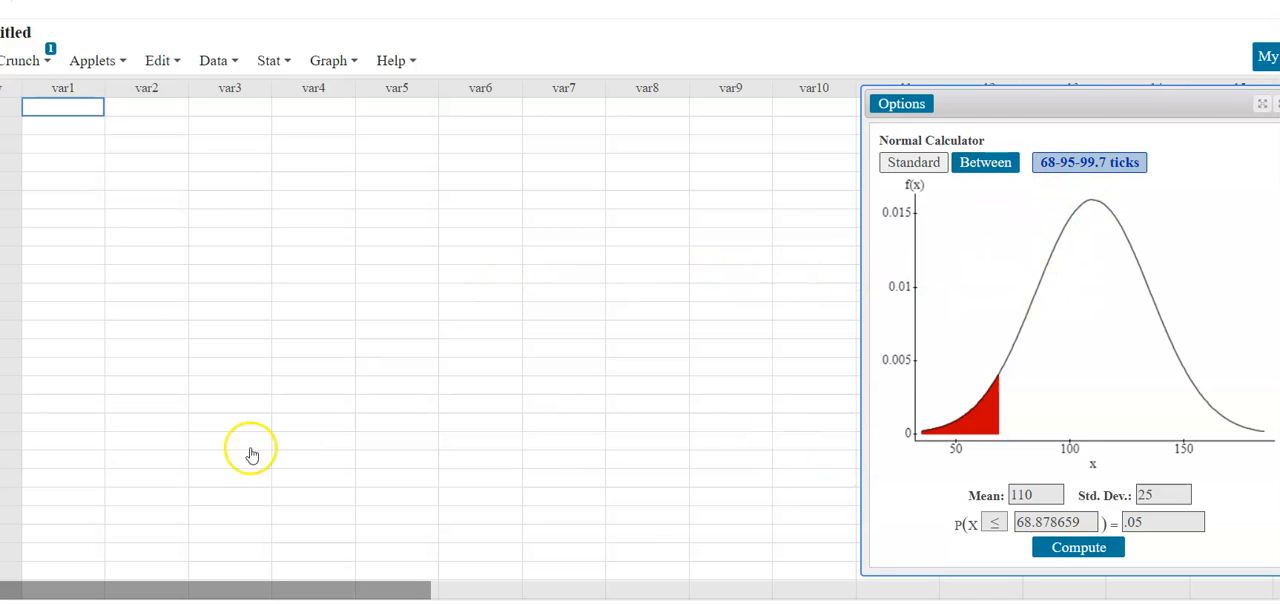